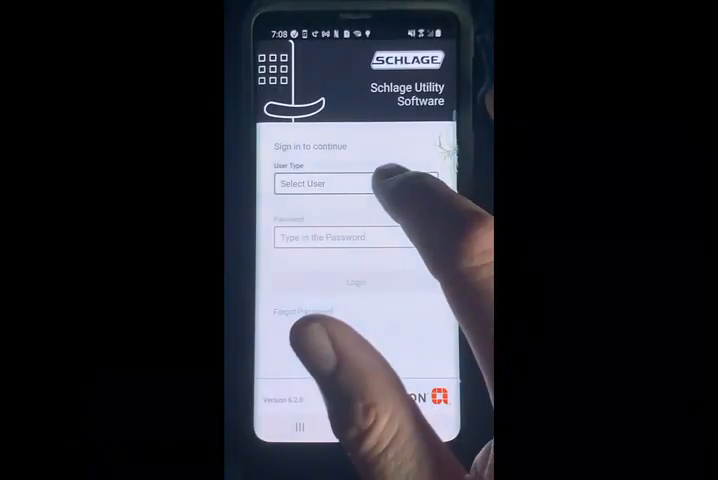
Choose the user type for signing in on the Schlage sign-in screen
left_click(356, 184)
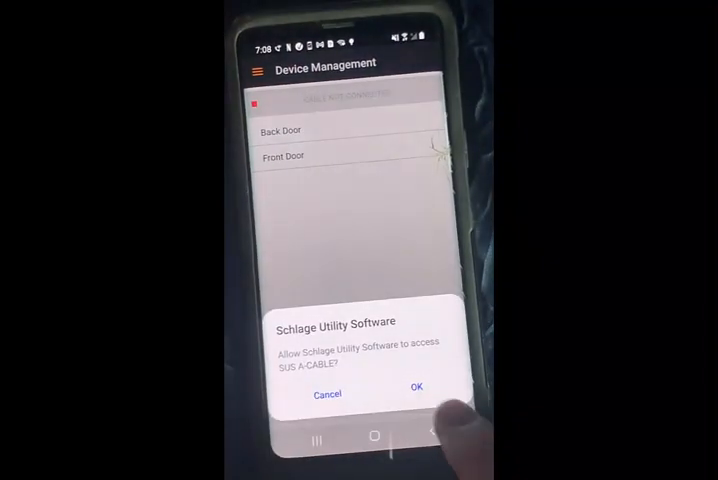
Grant the app permission to access the SUS A cable after login
left_click(416, 388)
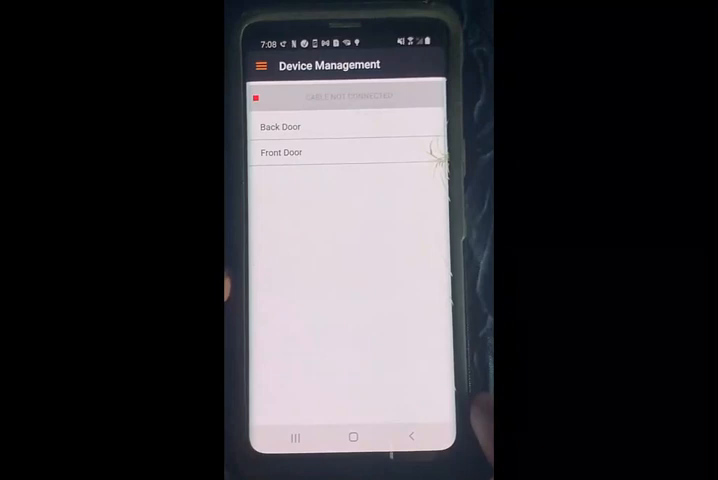